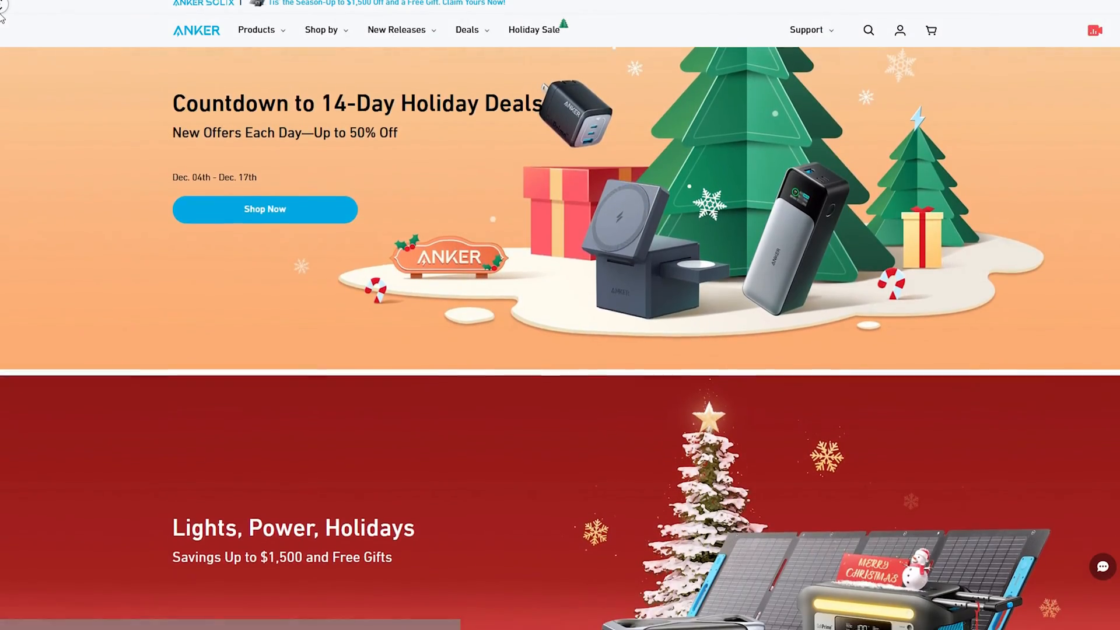
scroll("down", 3)
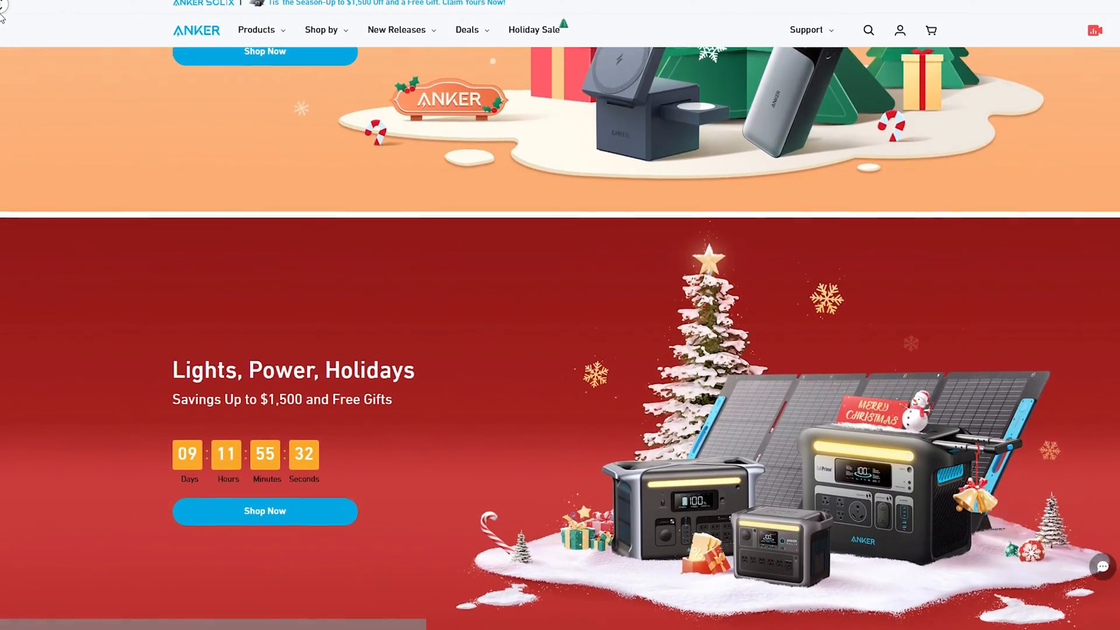
scroll("down", 3)
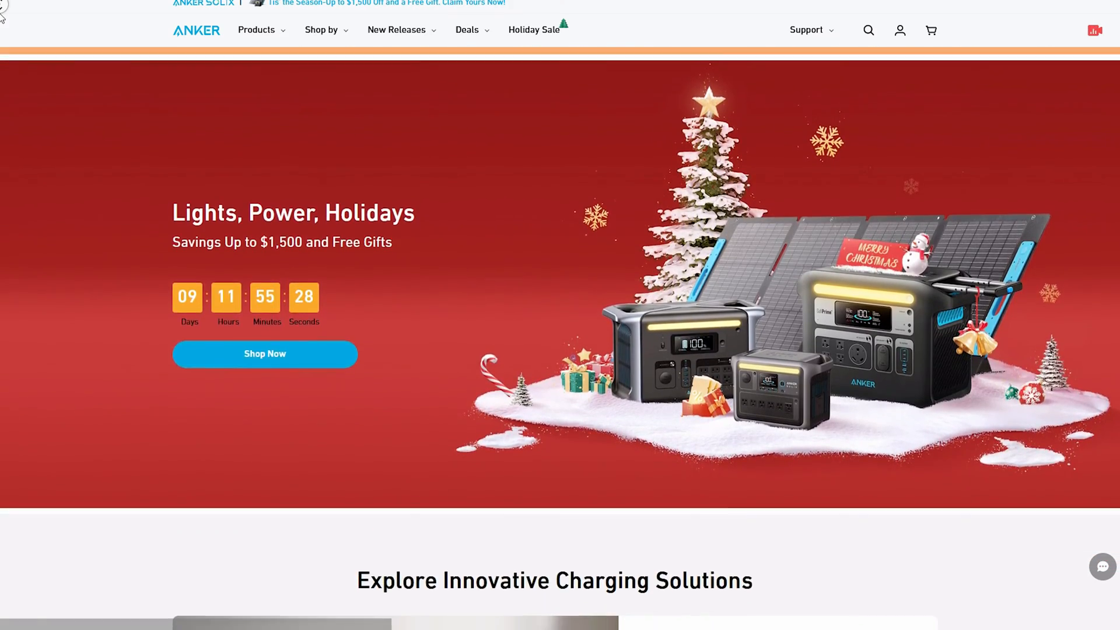
scroll("down", 3)
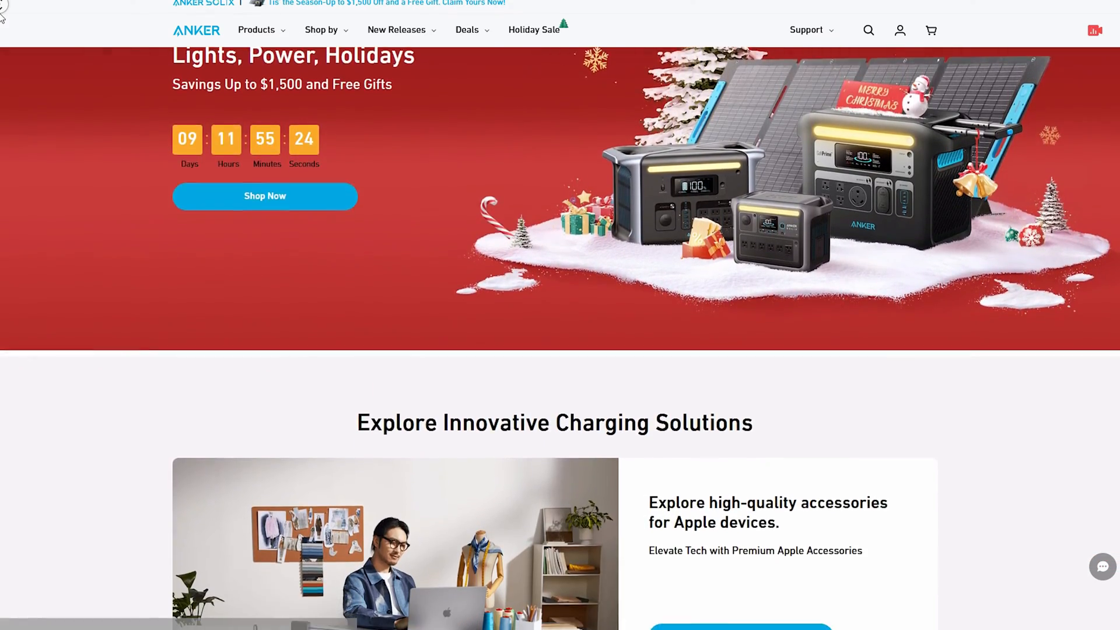
scroll("down", 3)
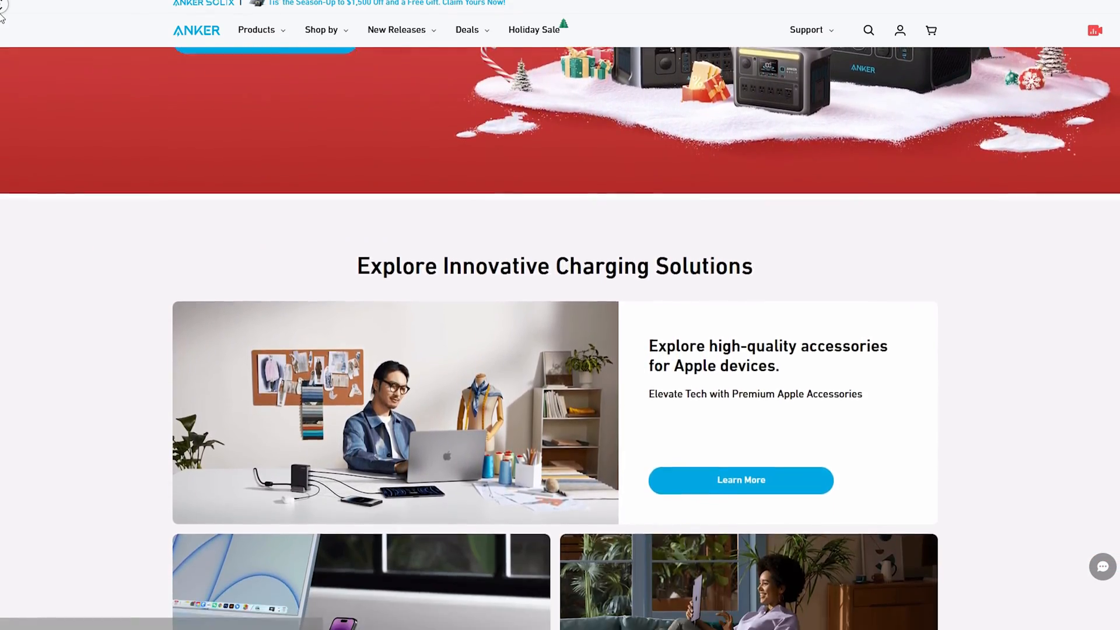
scroll("down", 3)
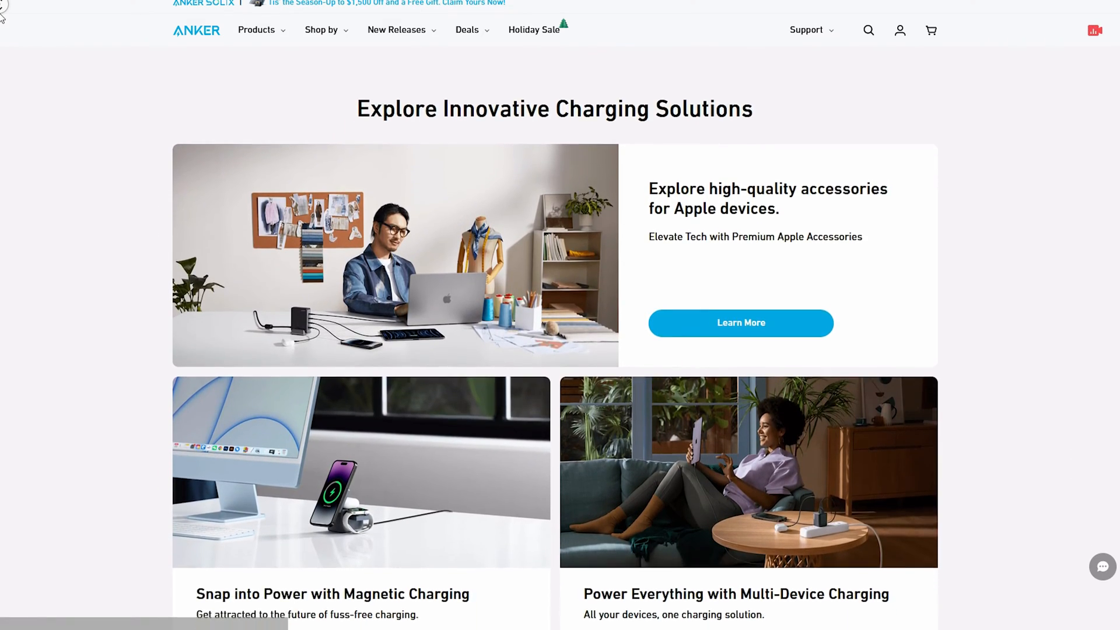
scroll("down", 3)
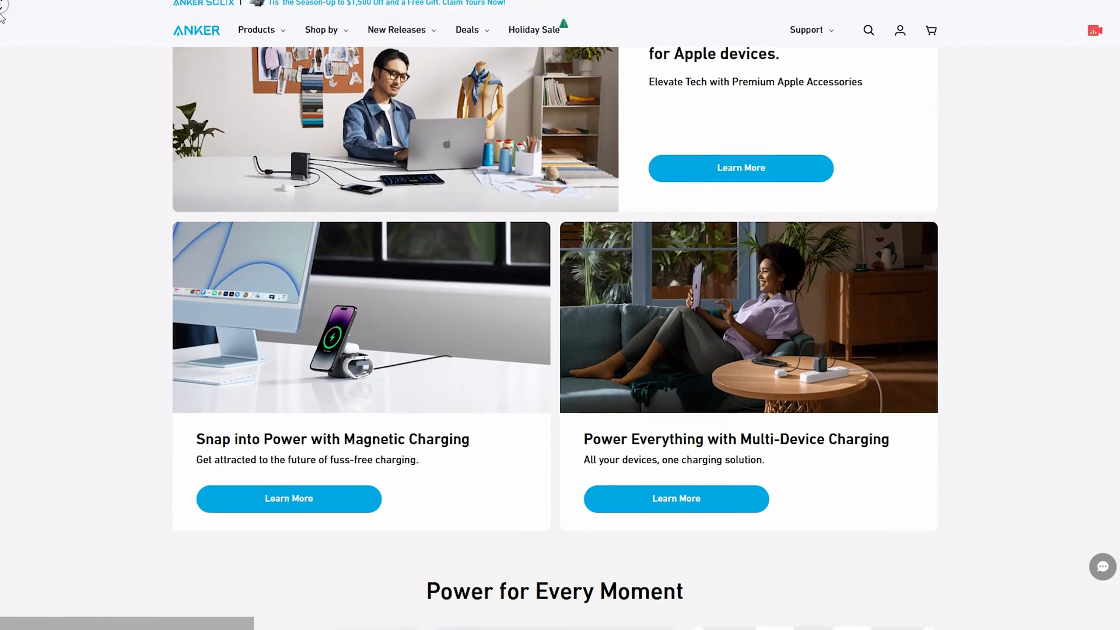
scroll("down", 3)
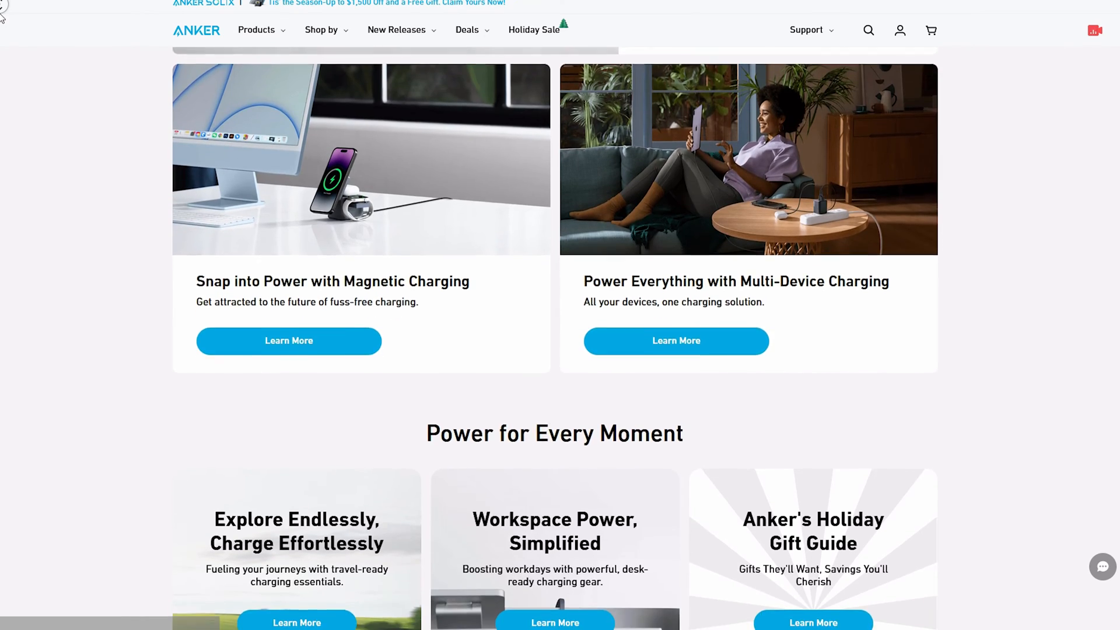
scroll("down", 3)
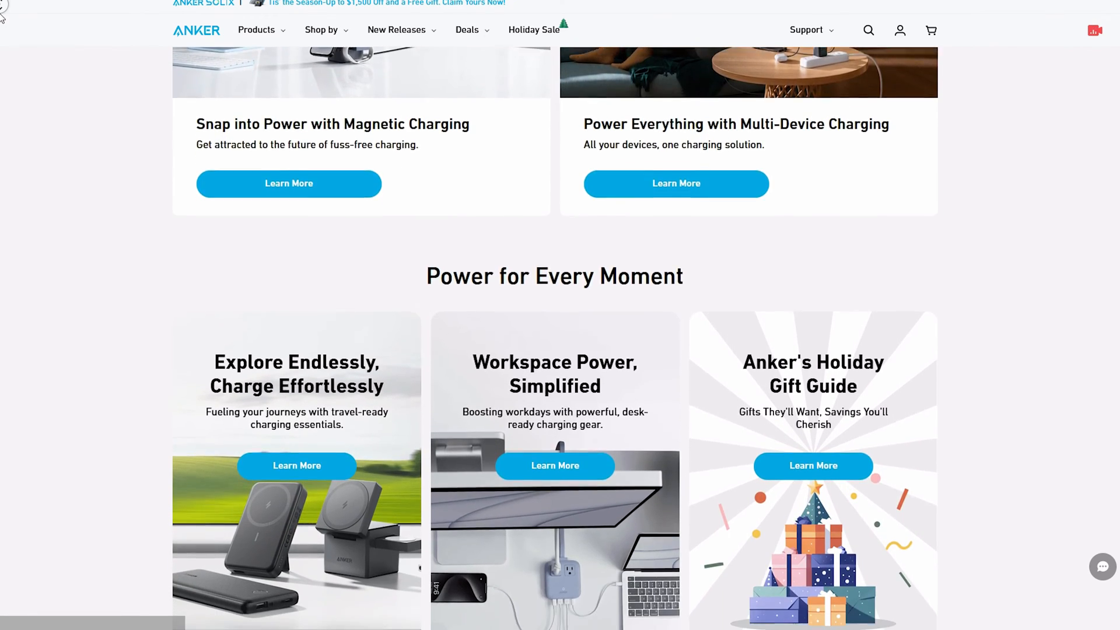
scroll("down", 3)
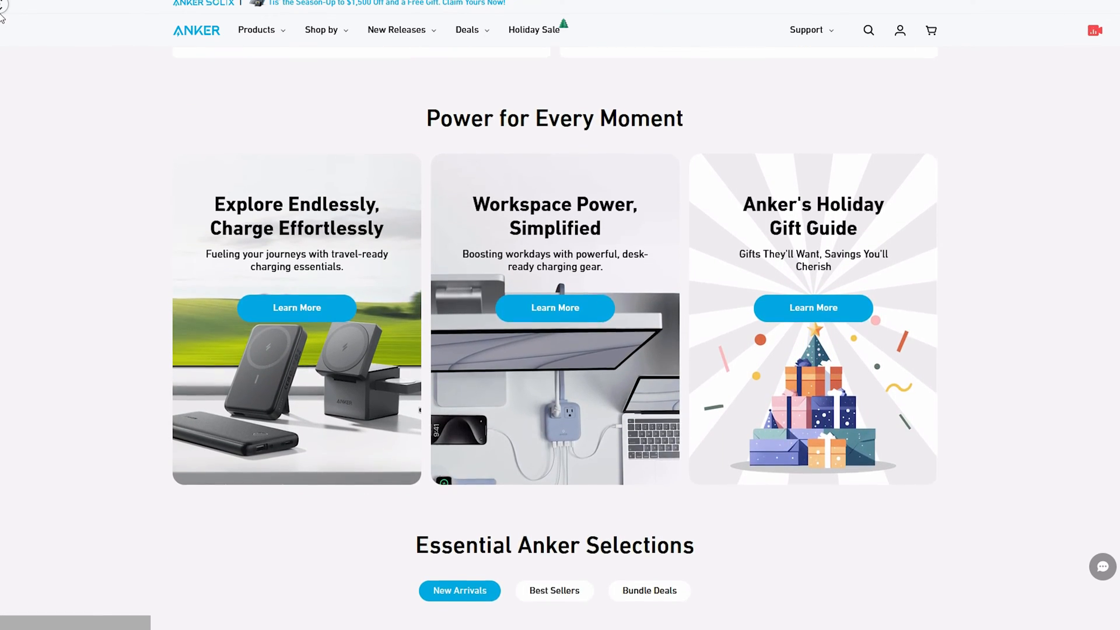
scroll("down", 3)
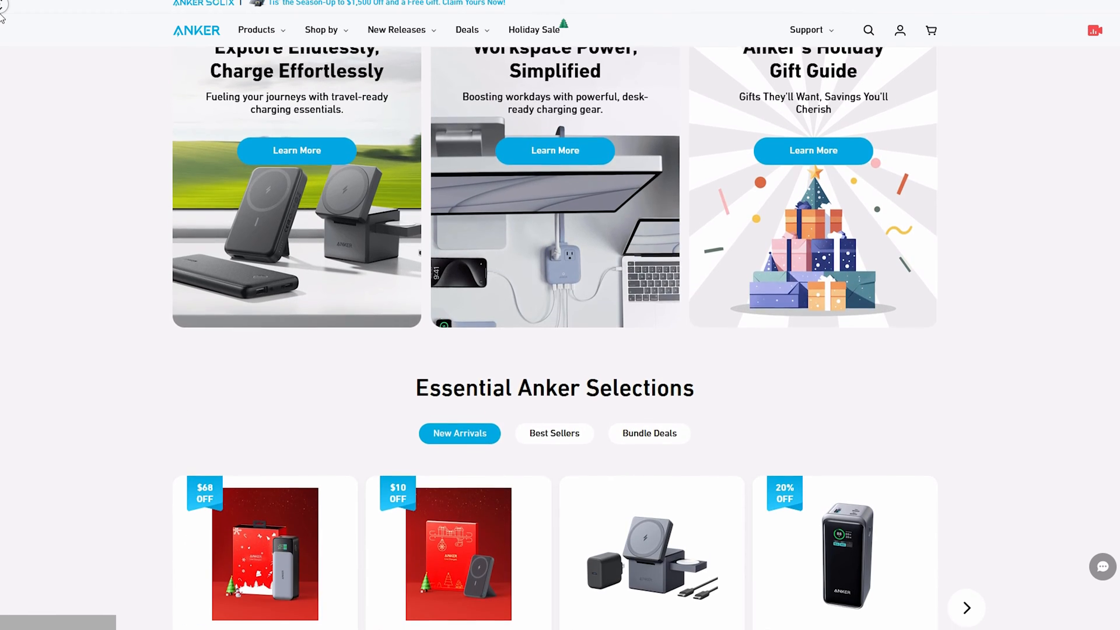
scroll("down", 3)
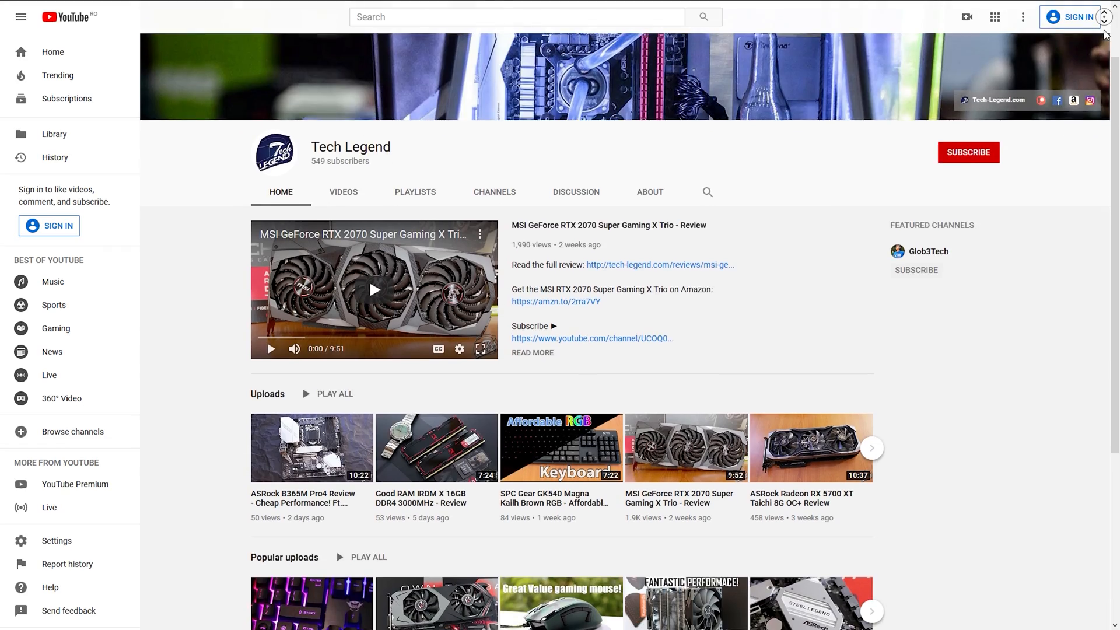
scroll("down", 3)
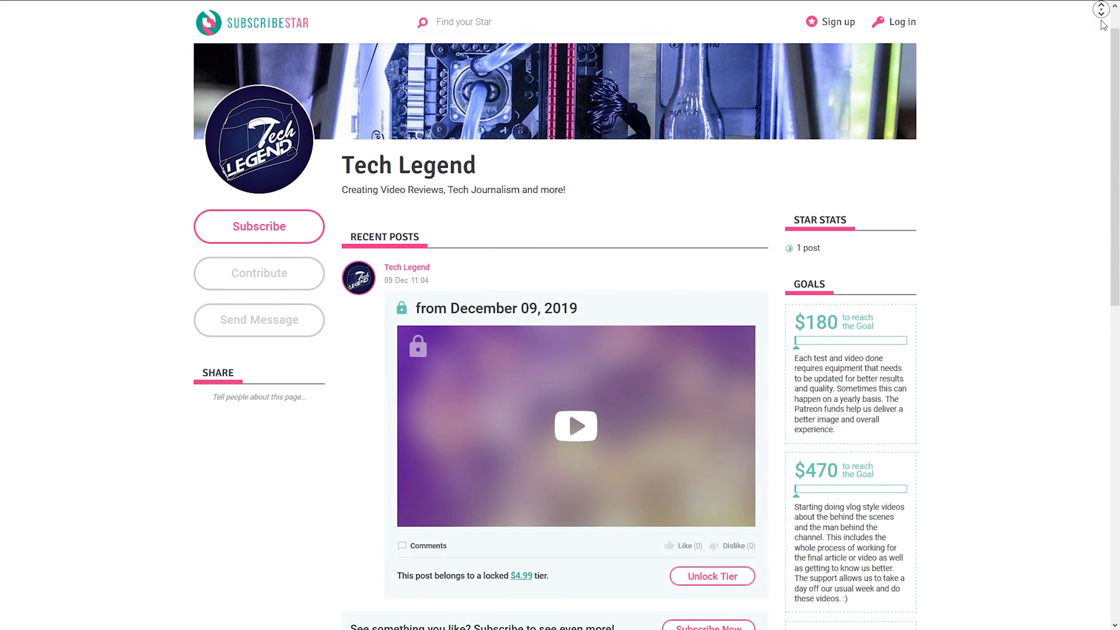
scroll("down", 3)
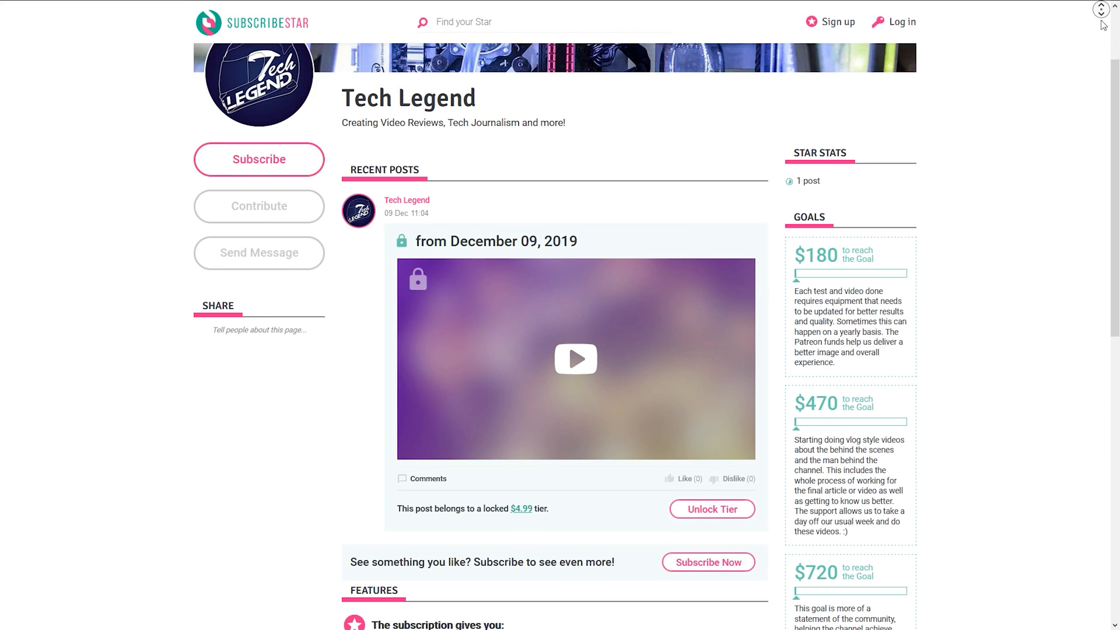